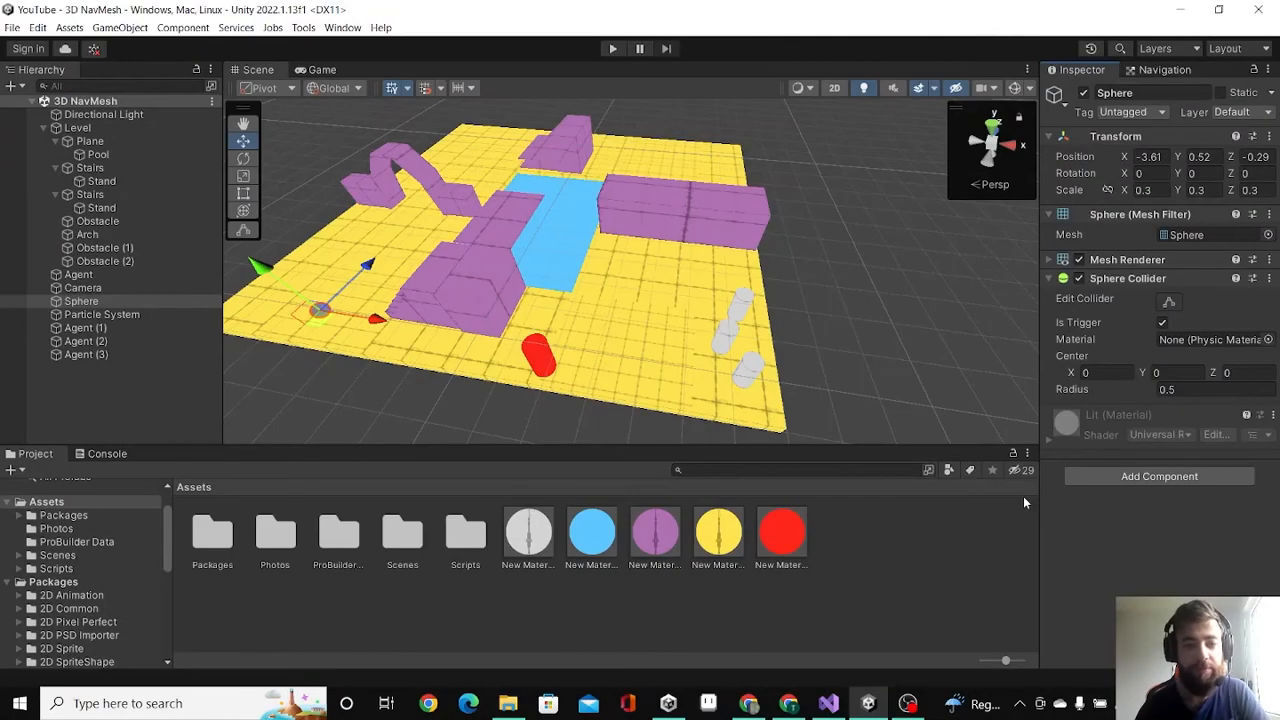
mouse_move(444, 340)
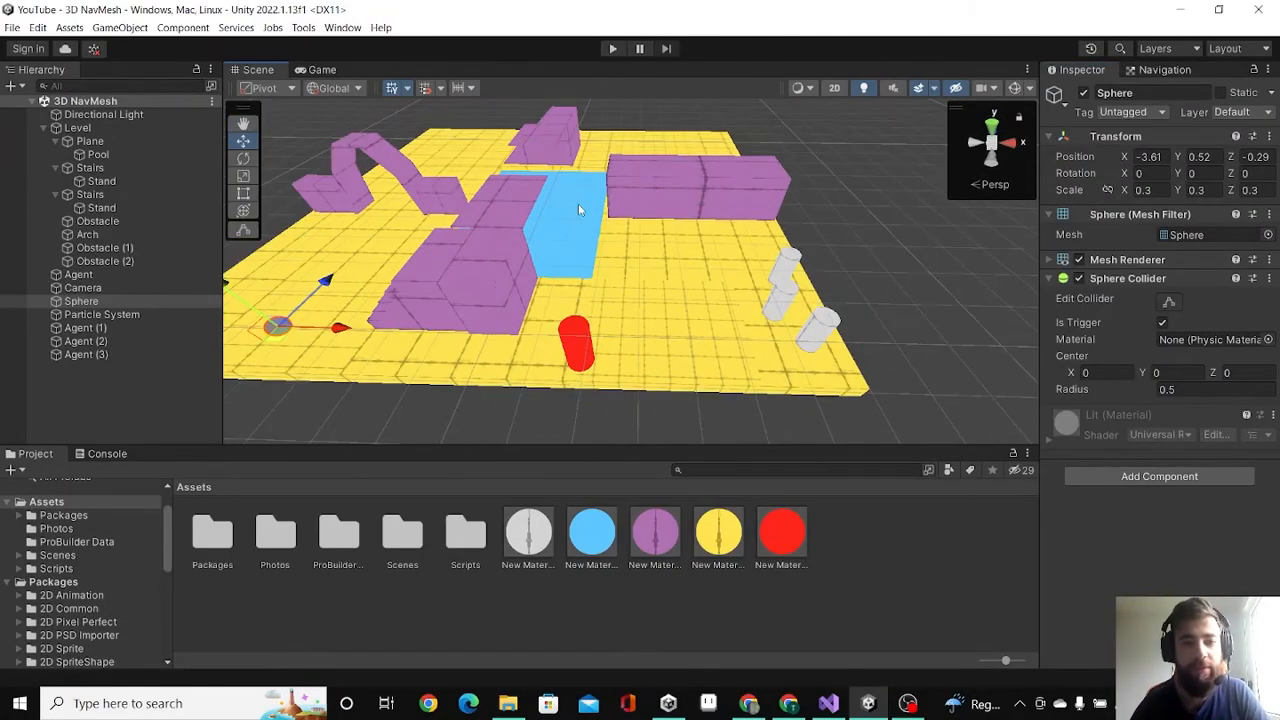
mouse_move(608, 258)
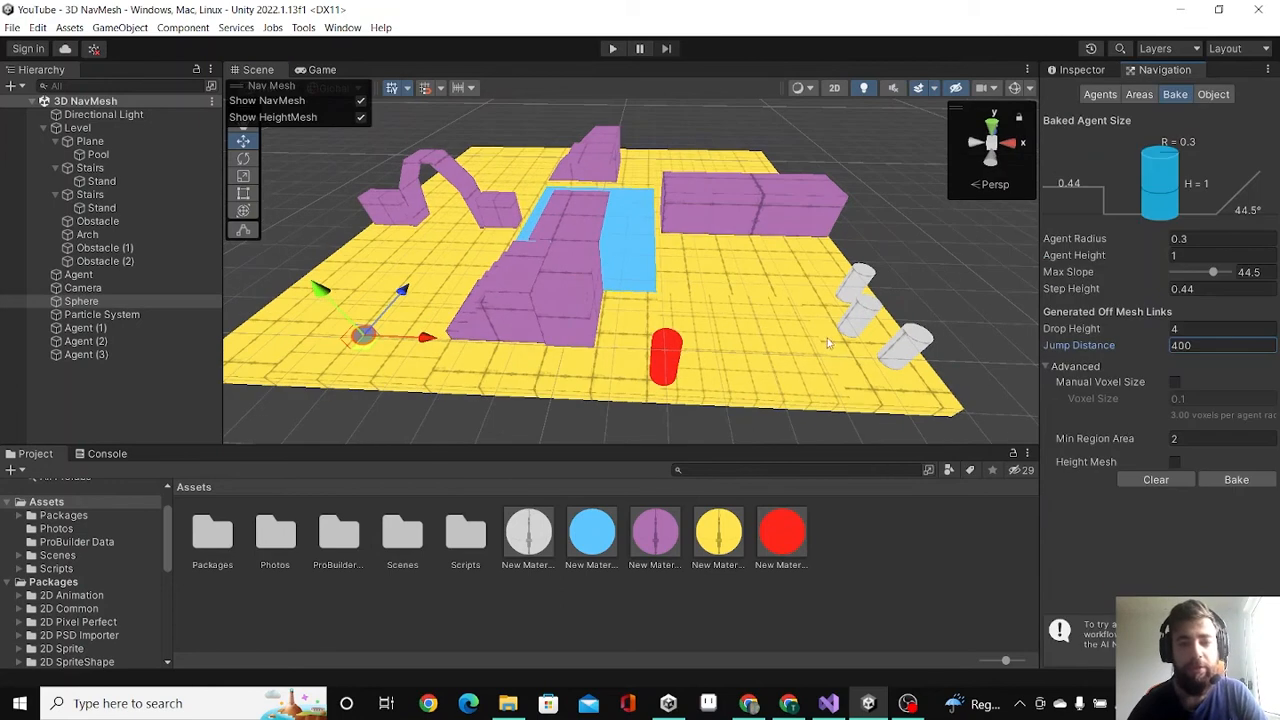
mouse_move(512, 258)
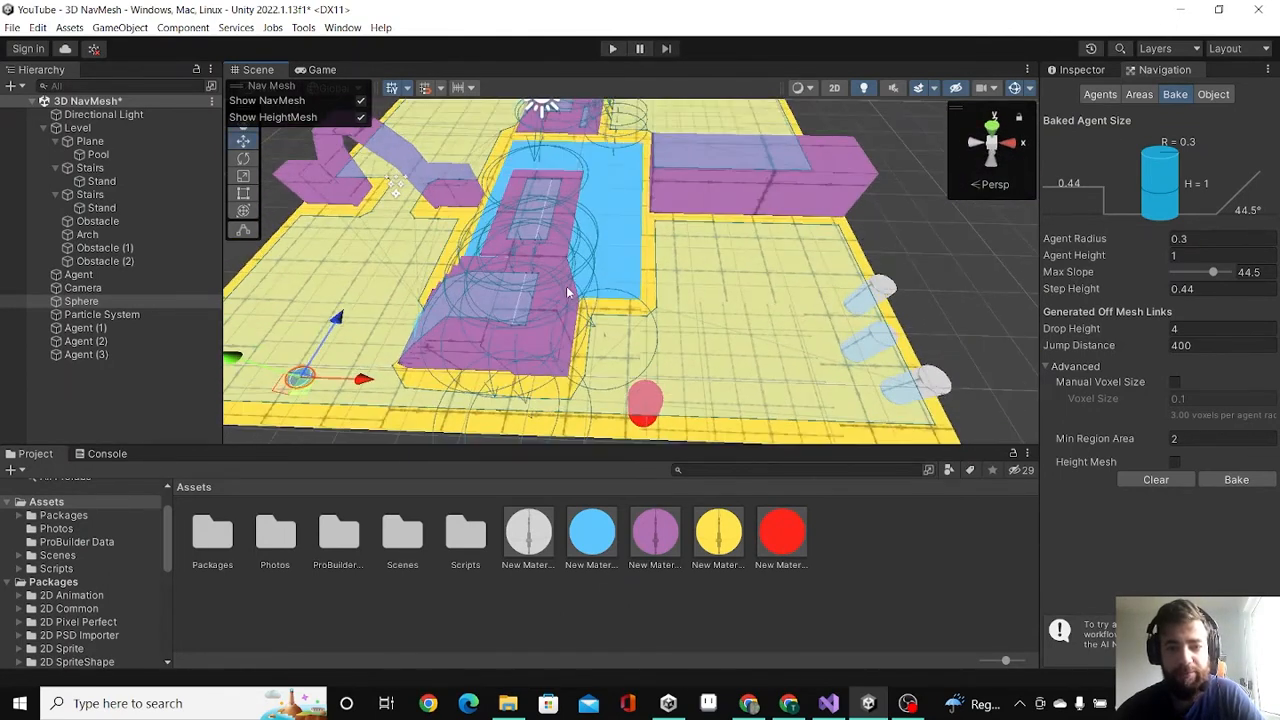
mouse_move(604, 250)
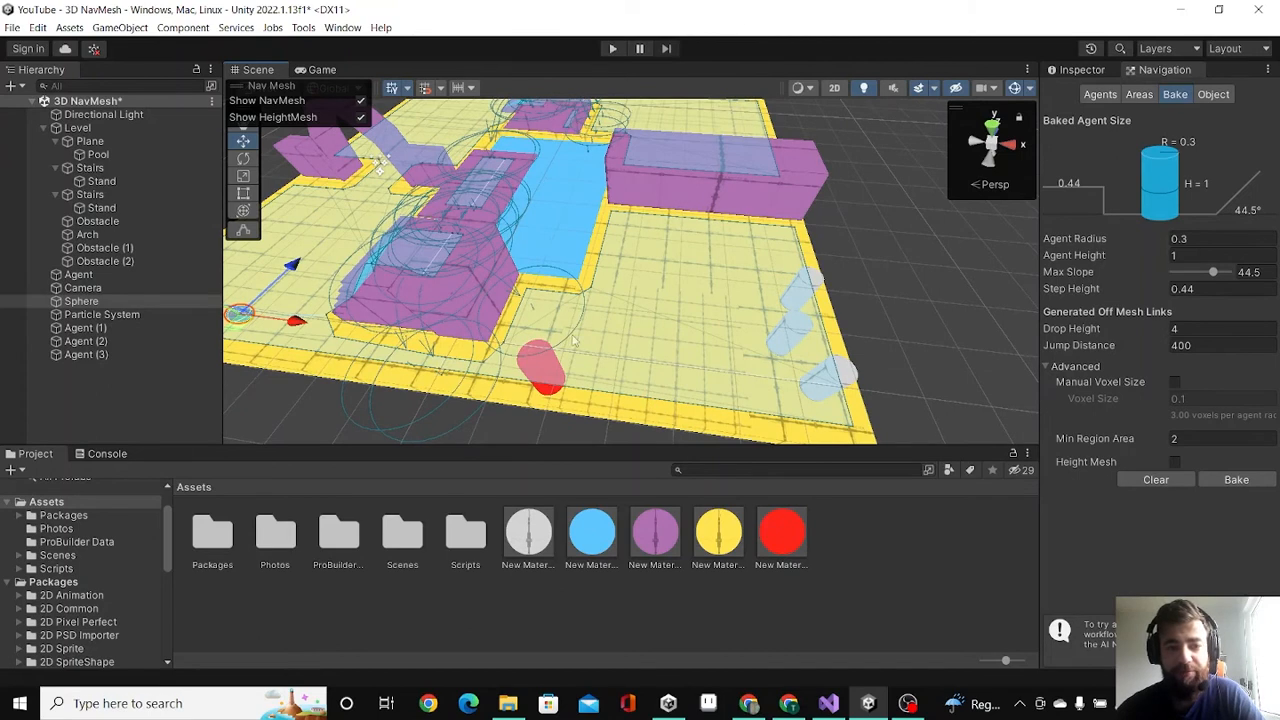
mouse_move(610, 332)
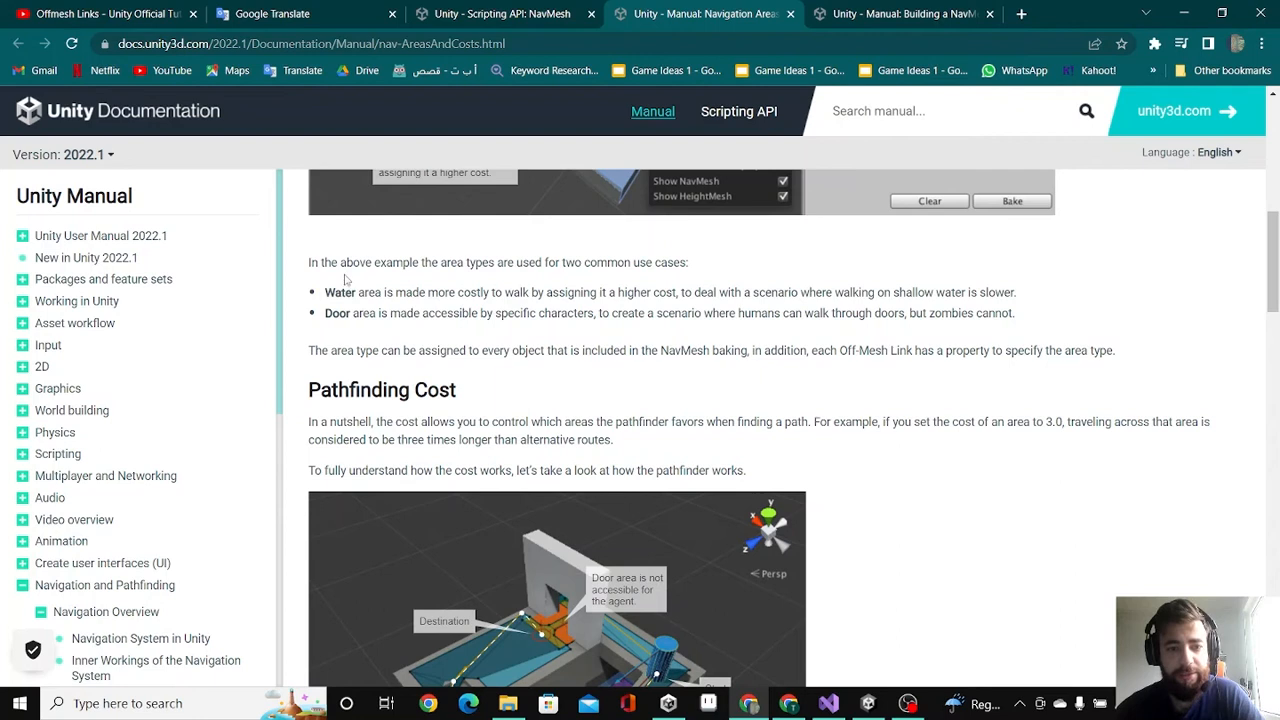
double_click(340, 292)
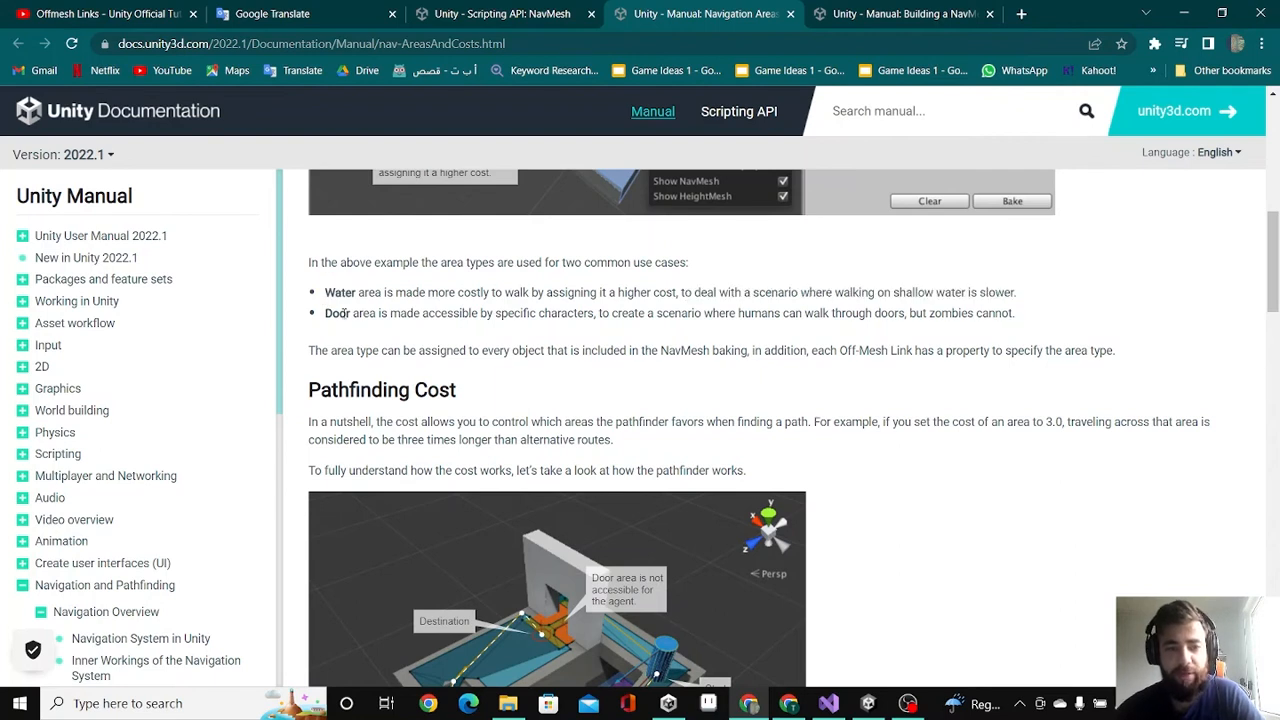
drag(704, 312, 820, 312)
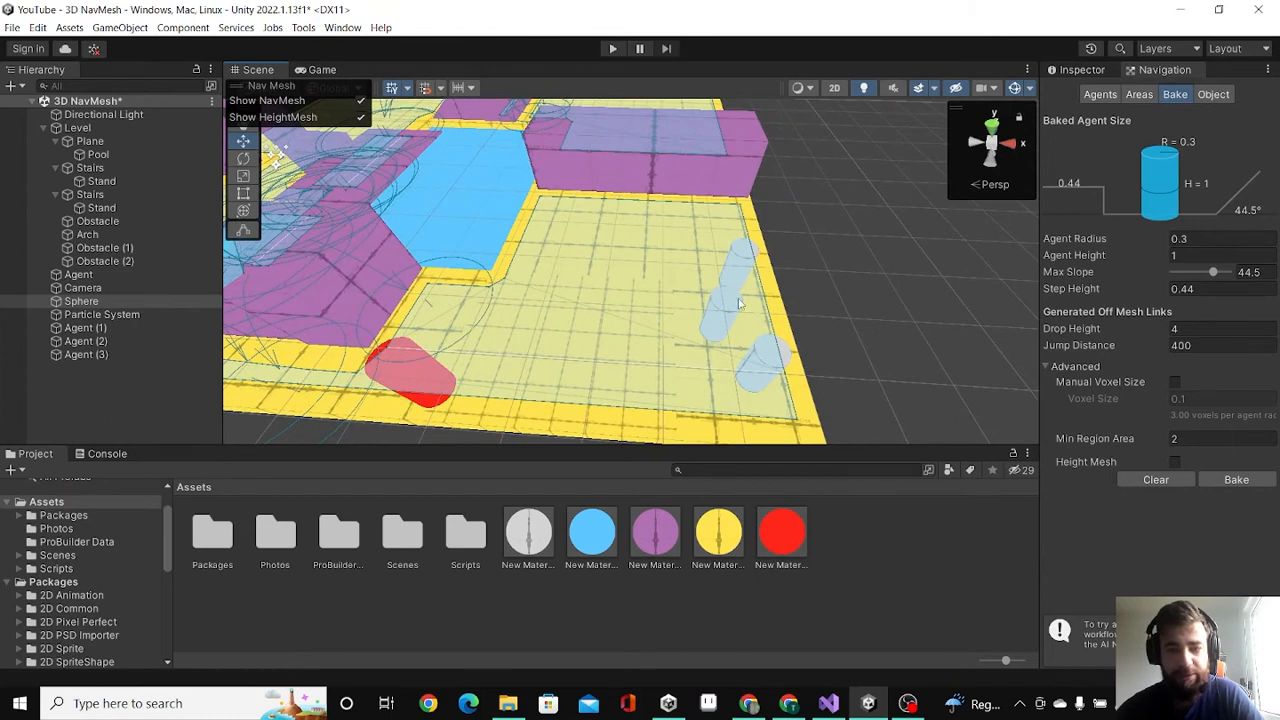
mouse_move(744, 312)
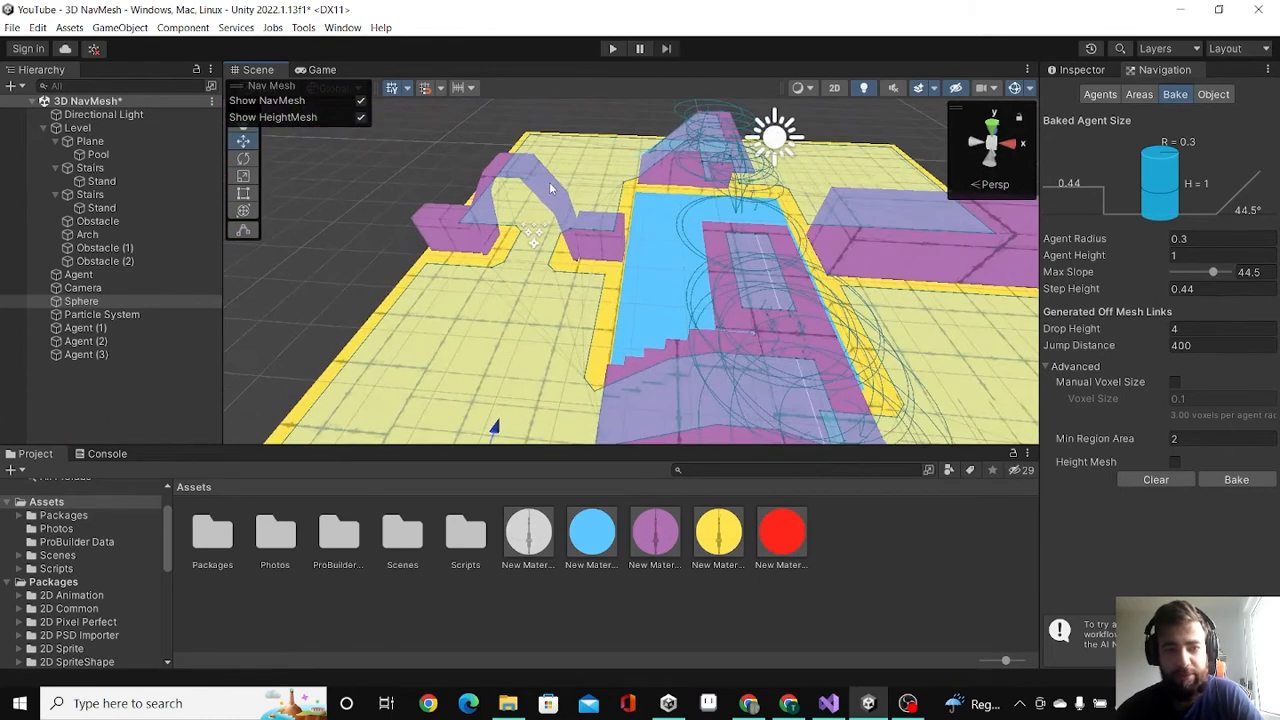
Name the User 3 navigation area 'Door', then select the Agent object for its agent settings
click(88, 234)
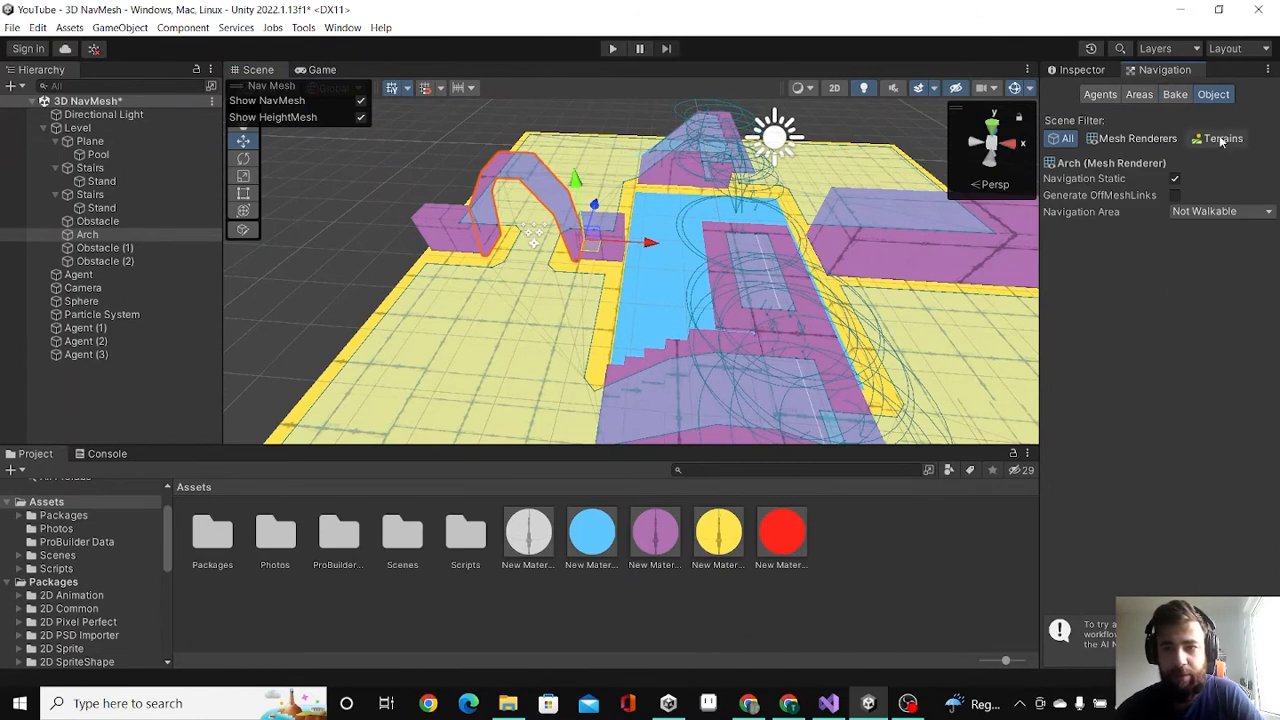
click(1140, 94)
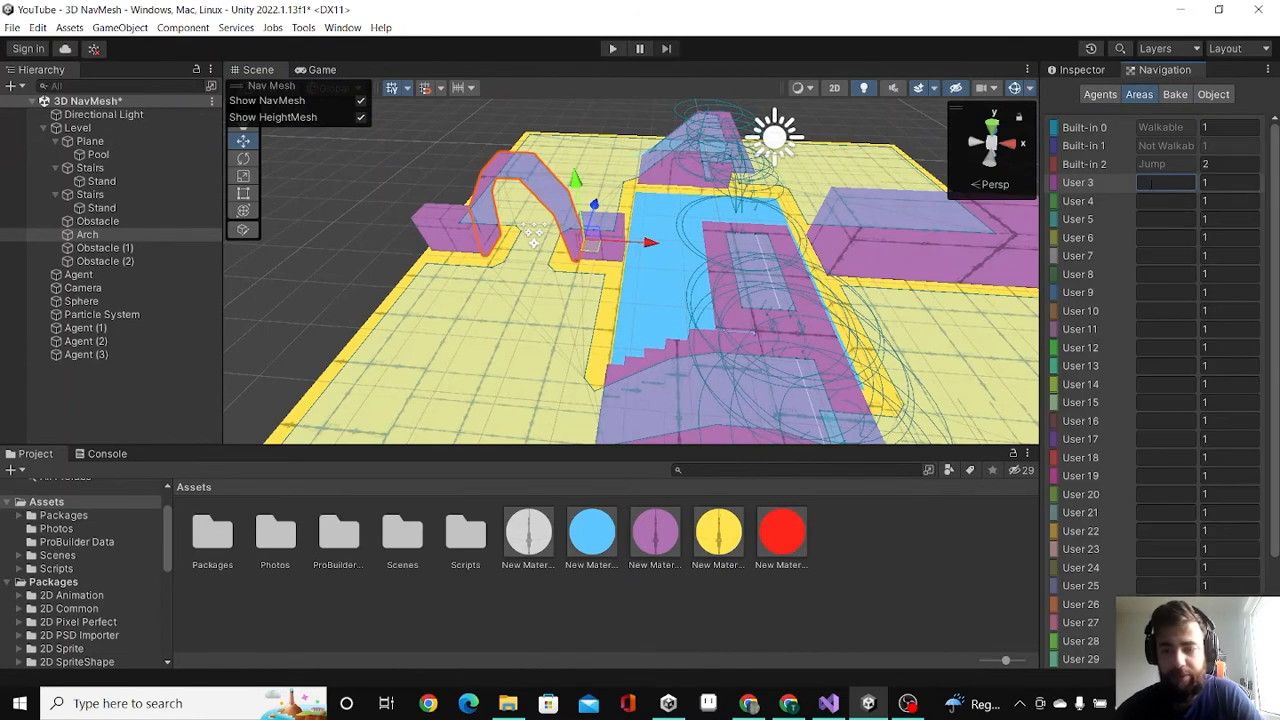
text(Door)
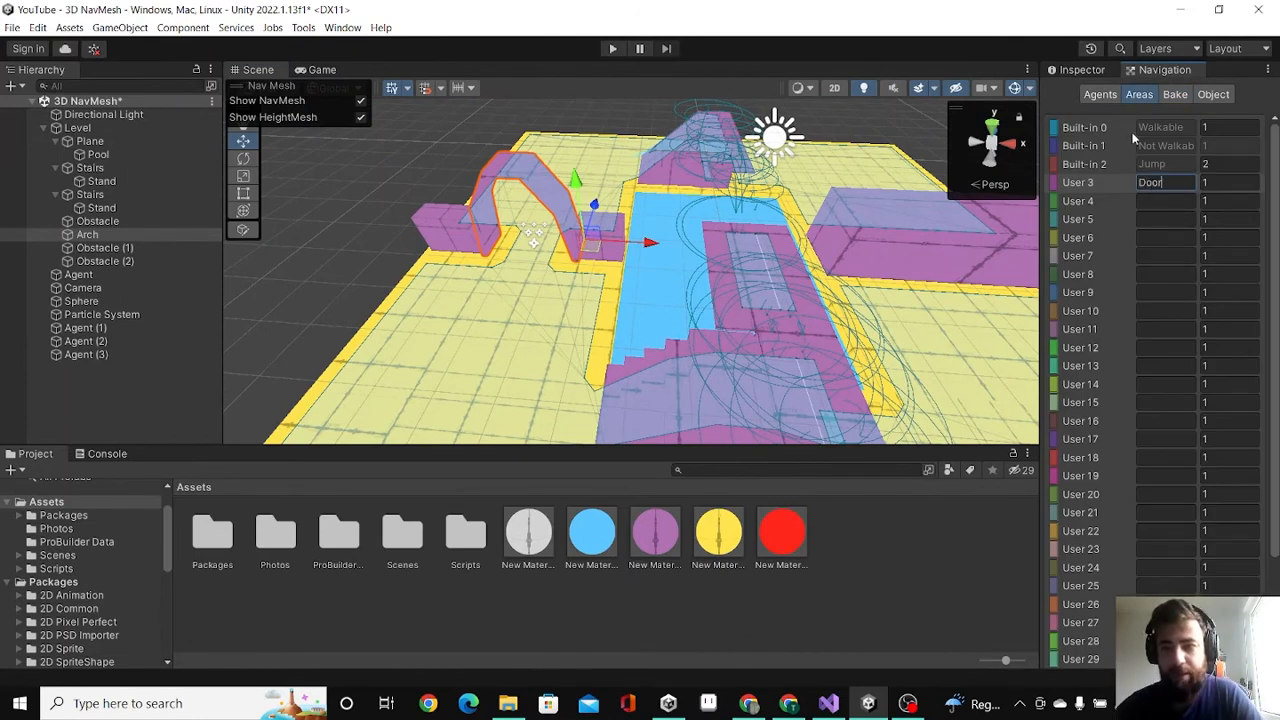
click(1100, 94)
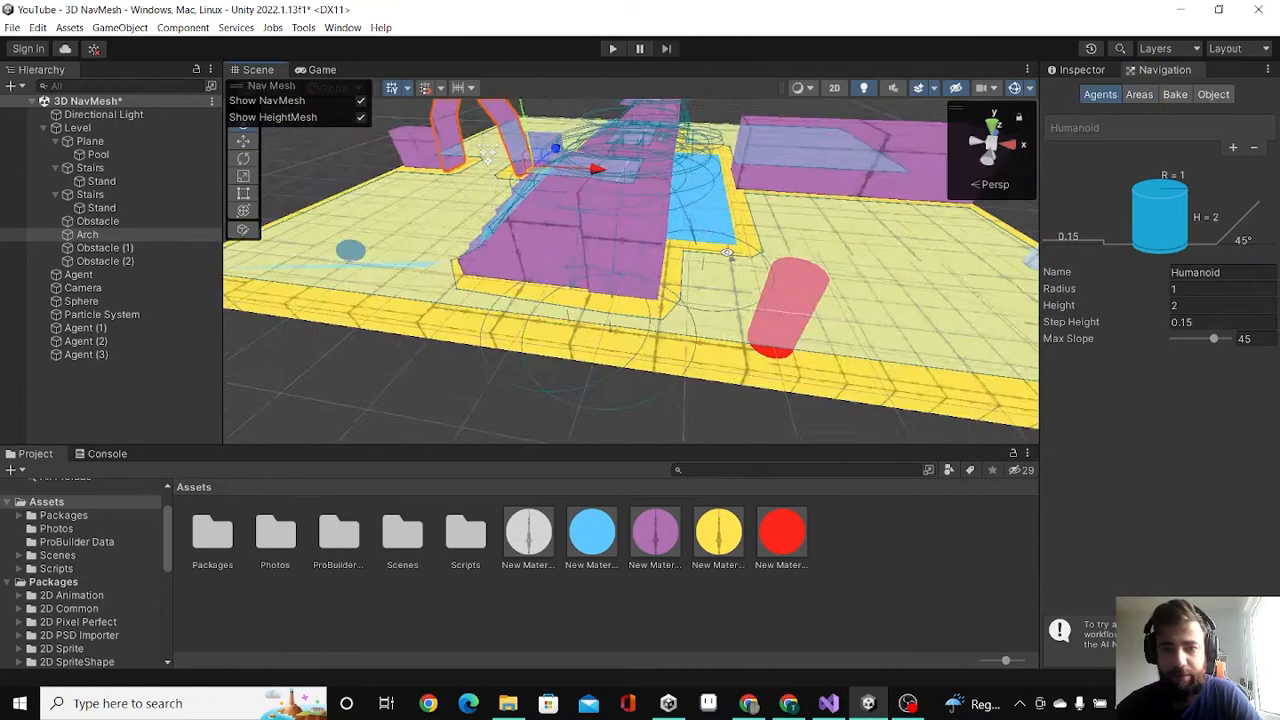
click(78, 274)
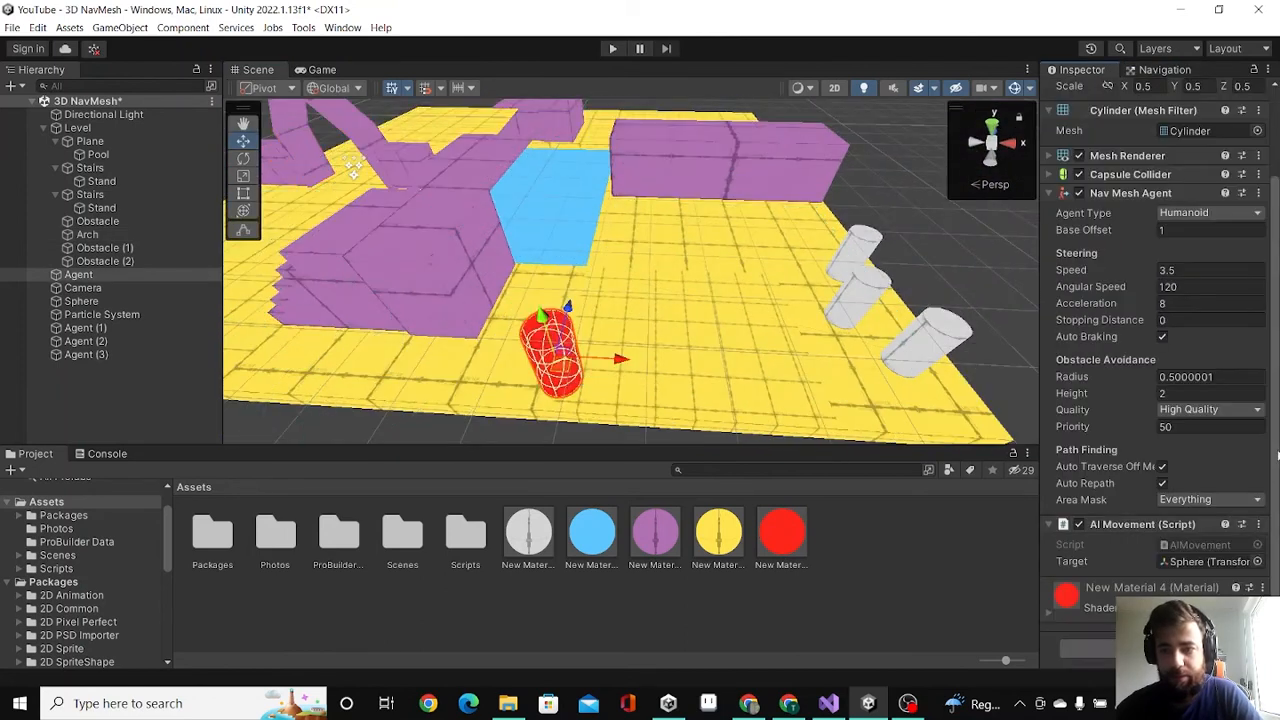
Change the Nav Mesh Agent's Area Mask and run the scene in Play mode
click(1210, 500)
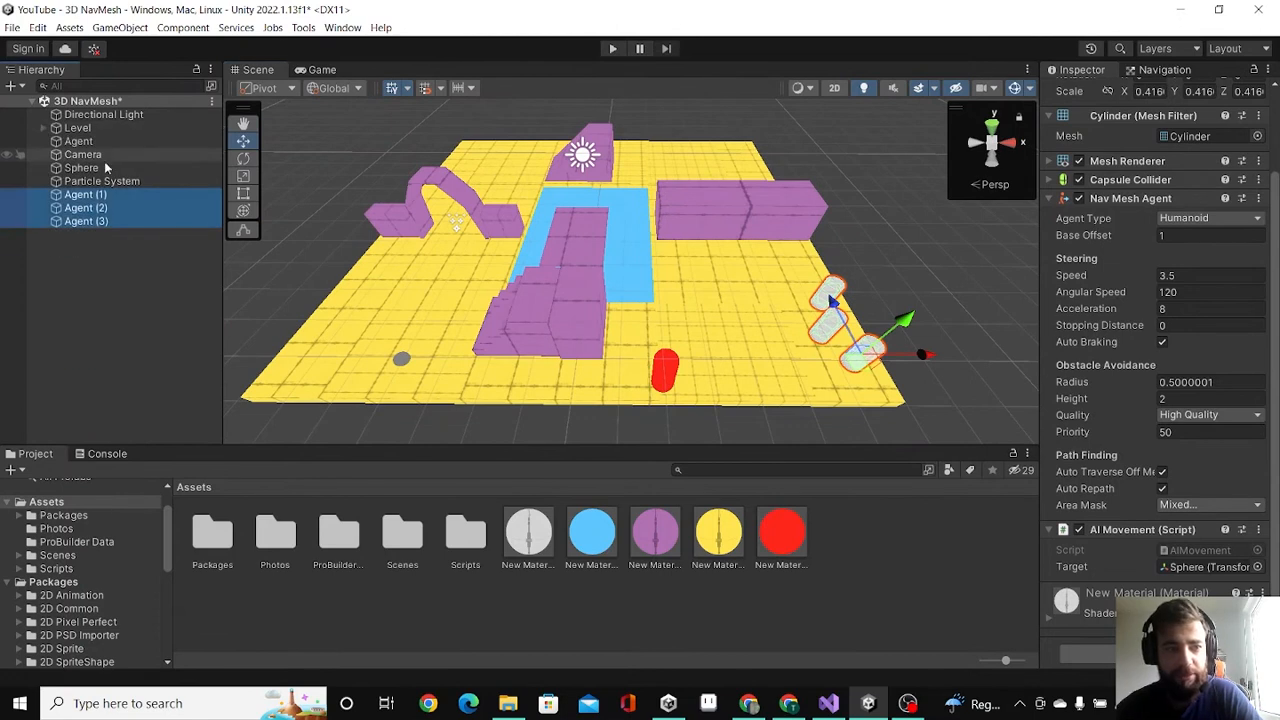
click(80, 168)
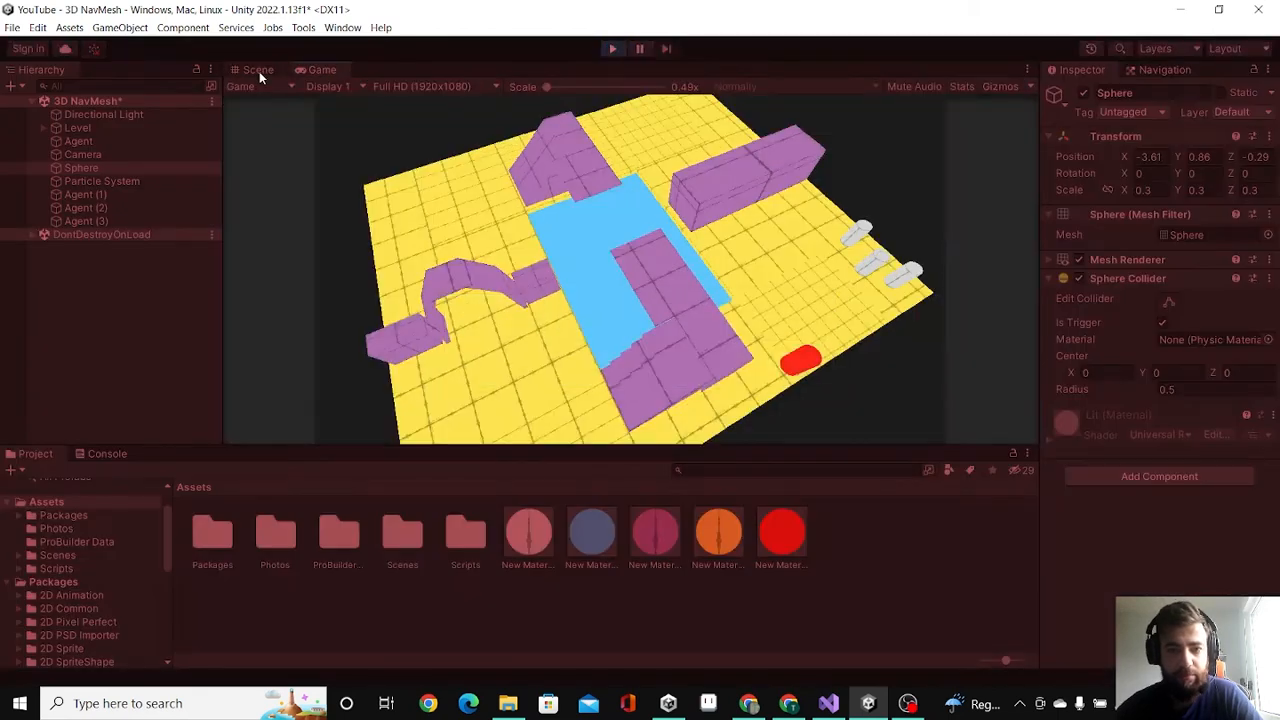
Watch the agents in the Scene view and drag the target Sphere to a new spot
click(256, 68)
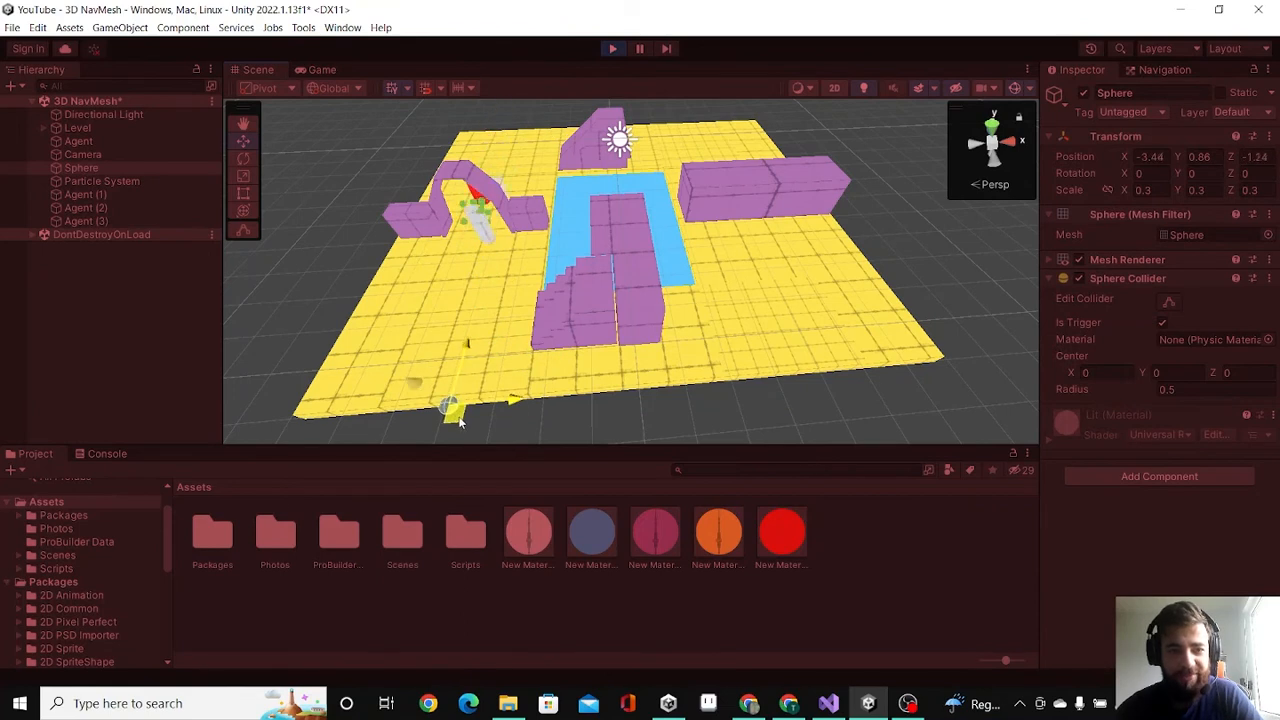
drag(456, 410, 476, 384)
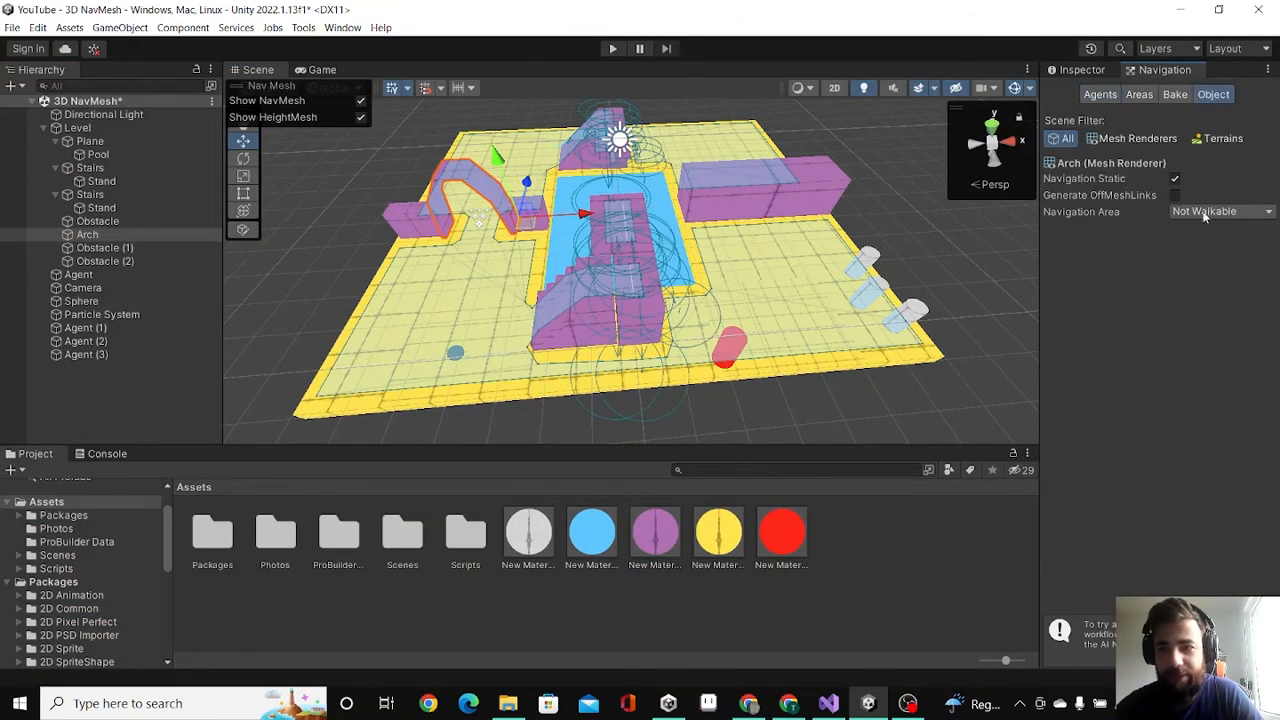
Assign the Door area to the arch and start Play mode to test navigation
click(1218, 212)
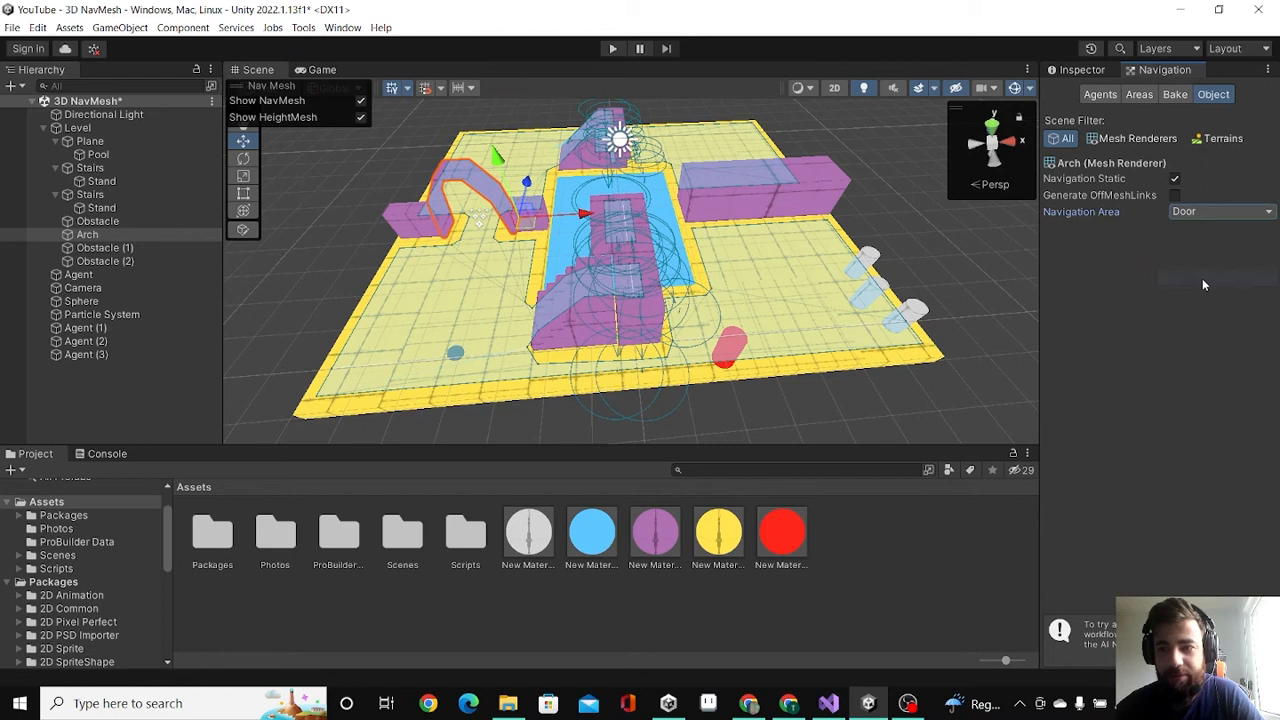
click(612, 48)
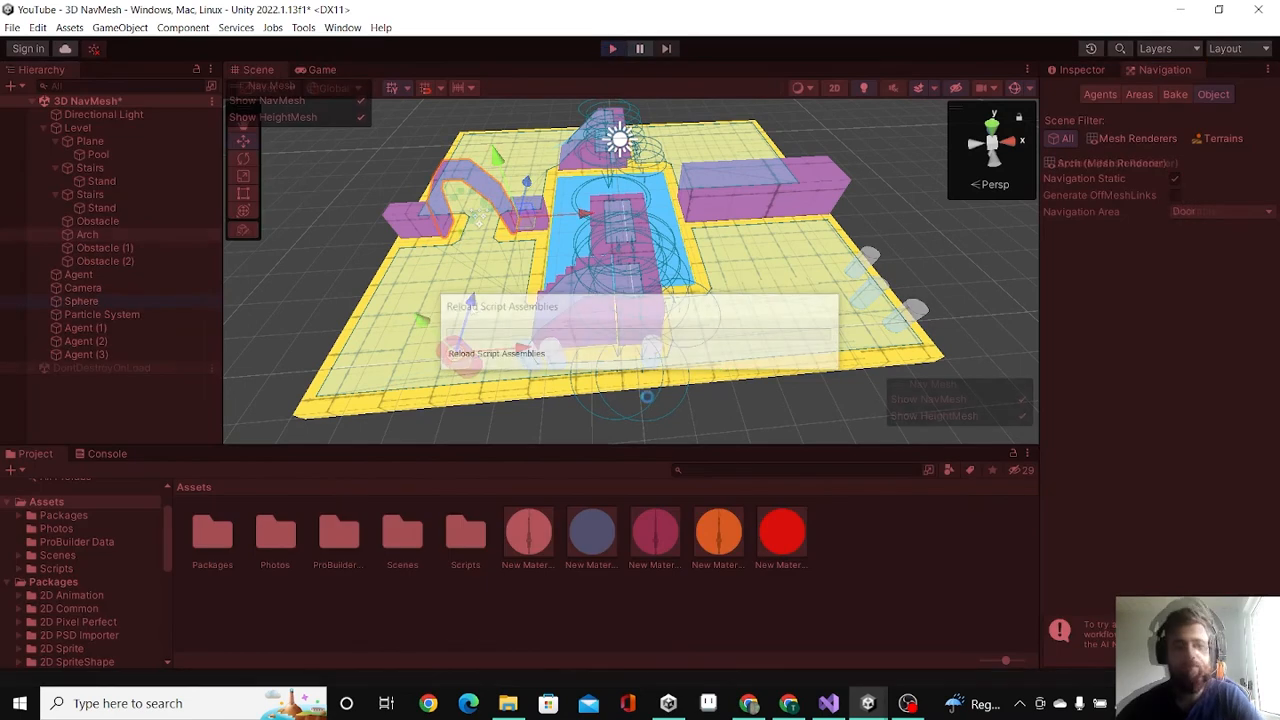
click(640, 48)
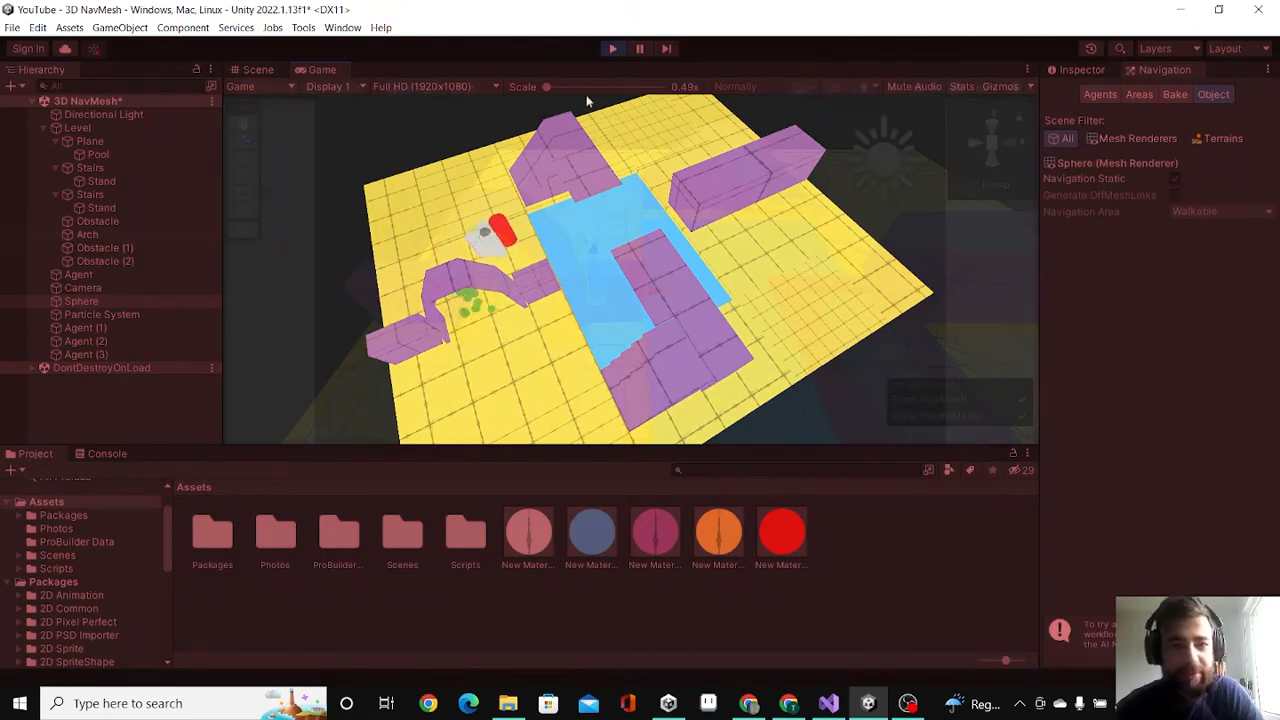
Stop the running test so the arch's navigation settings can be edited
click(256, 68)
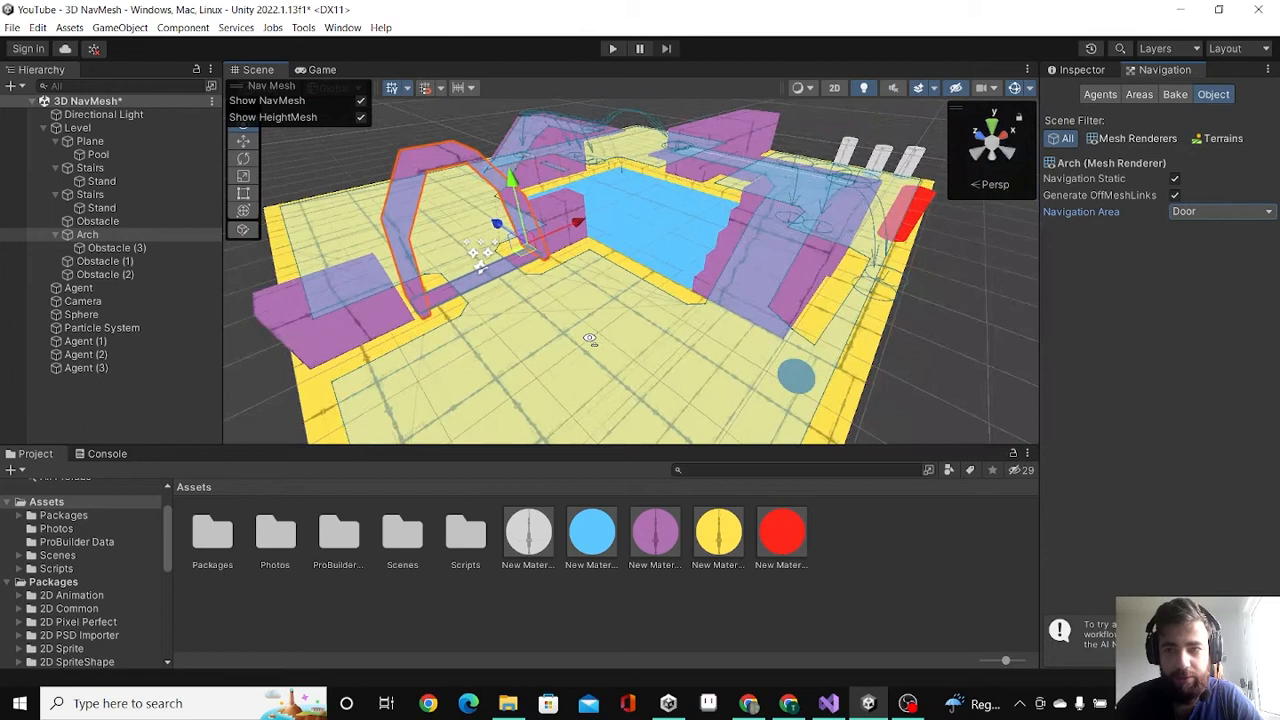
Start the scene running again to watch the agents handle the door area
click(1174, 94)
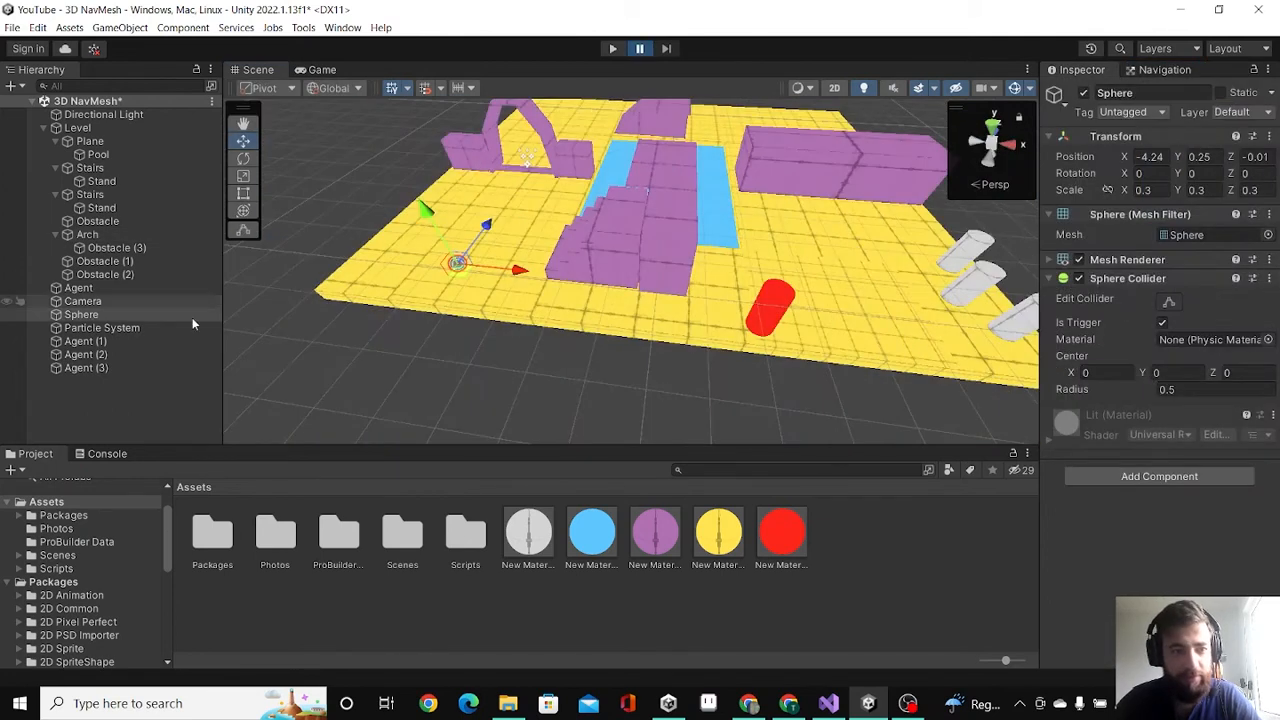
click(612, 48)
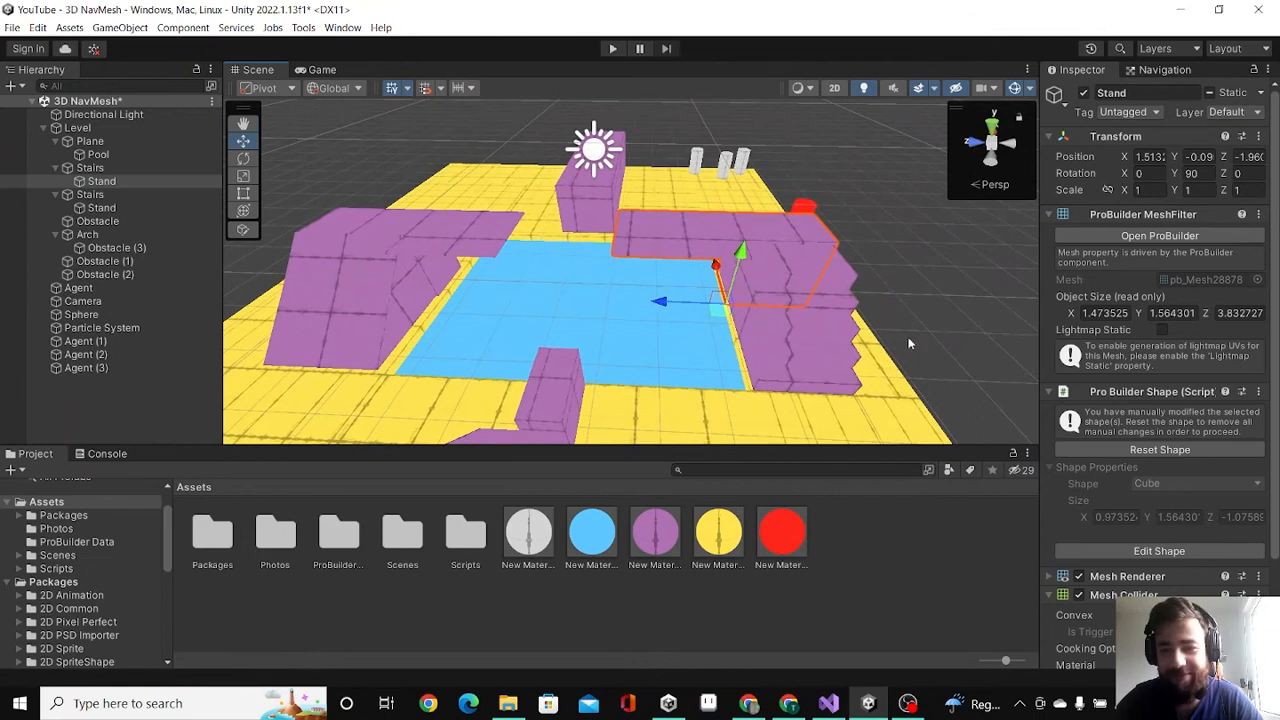
mouse_move(956, 256)
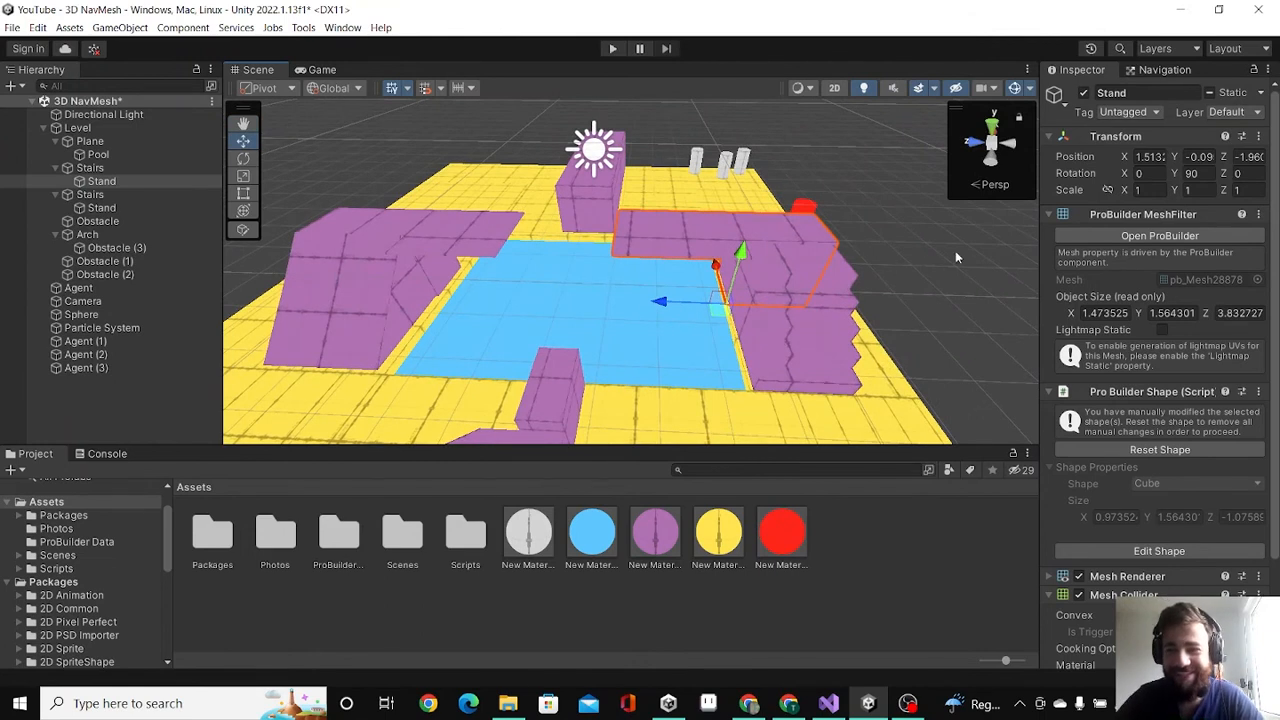
mouse_move(620, 276)
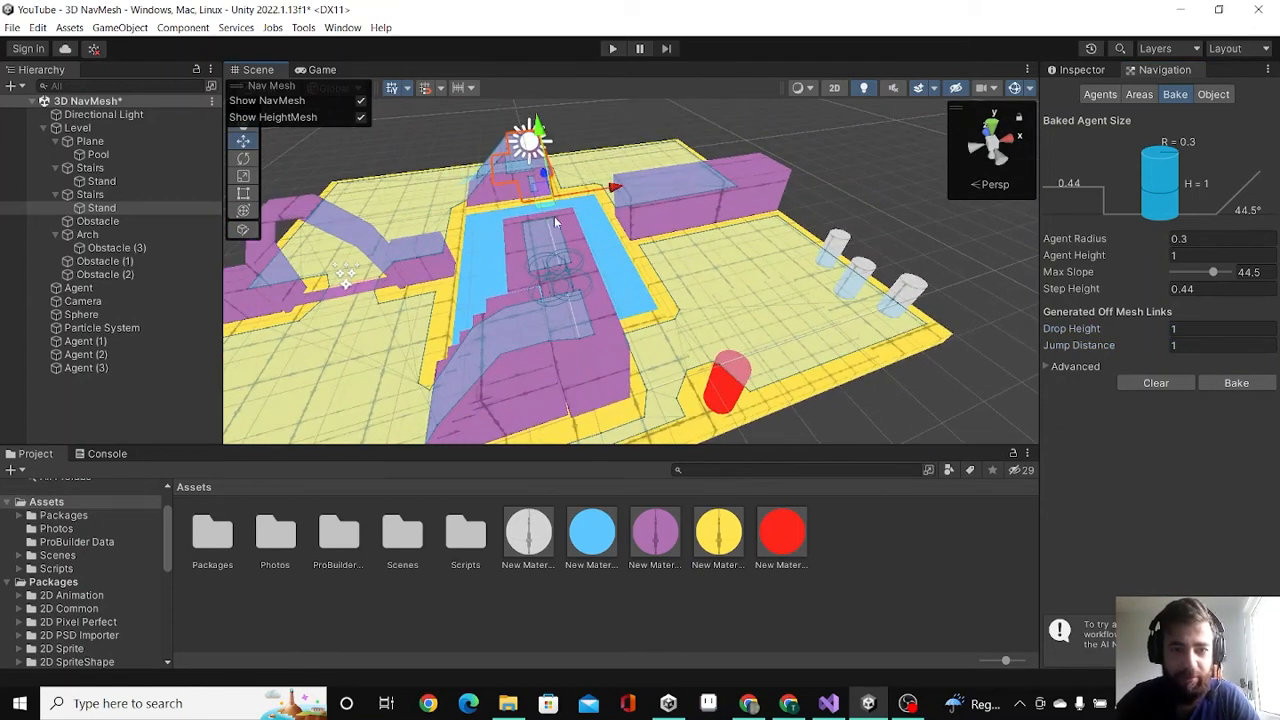
Orbit the Scene view around the level to see the extra obstacles
drag(556, 224, 636, 316)
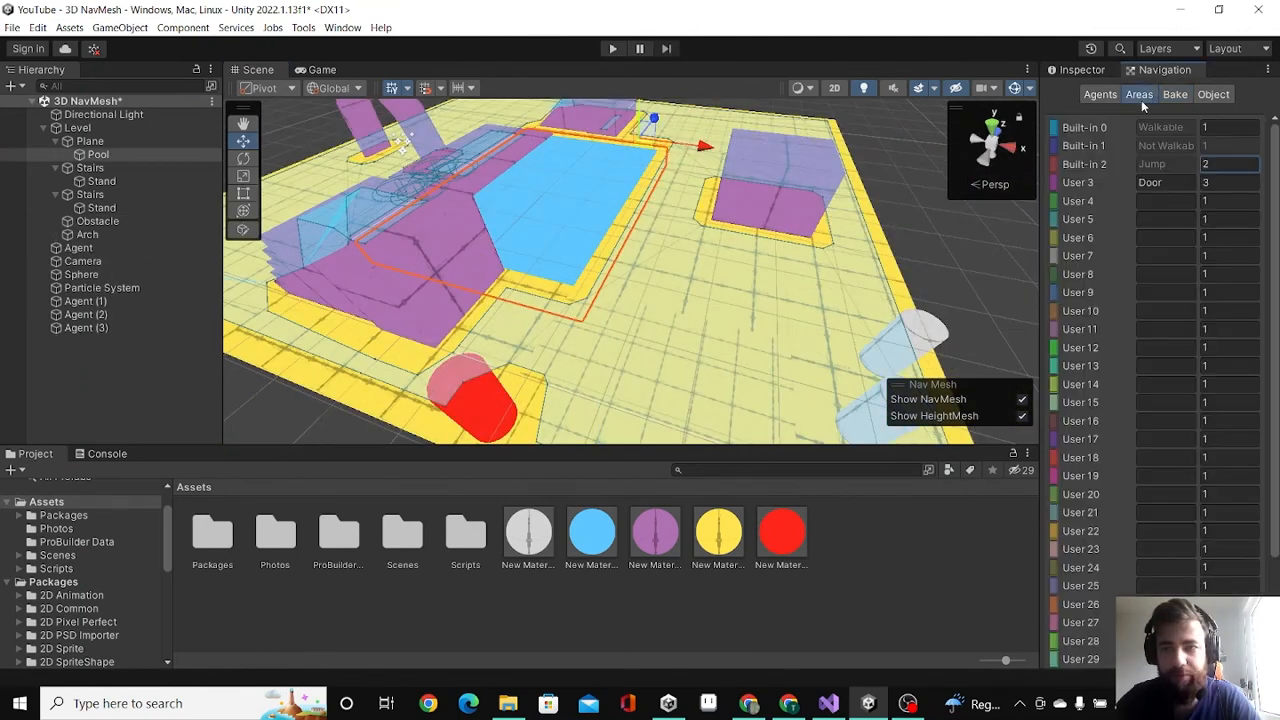
Name the unused User 4 navigation area 'Water' and confirm it
click(1164, 200)
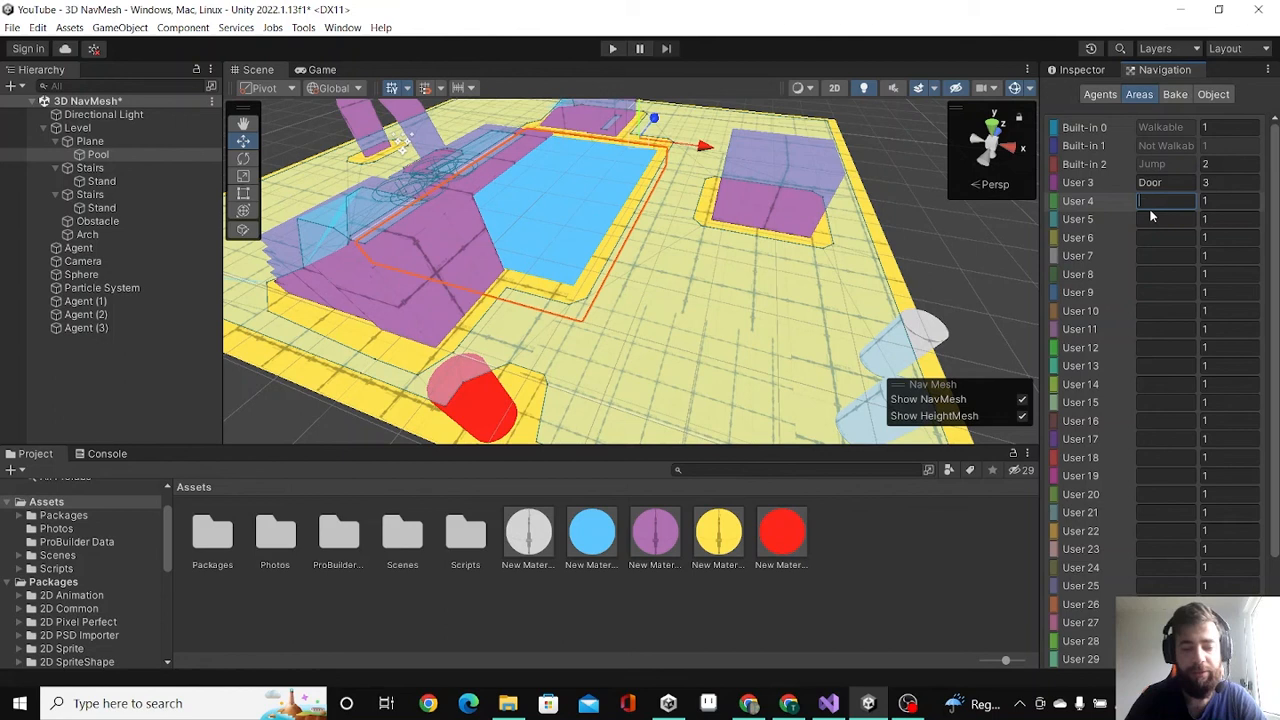
text(Water)
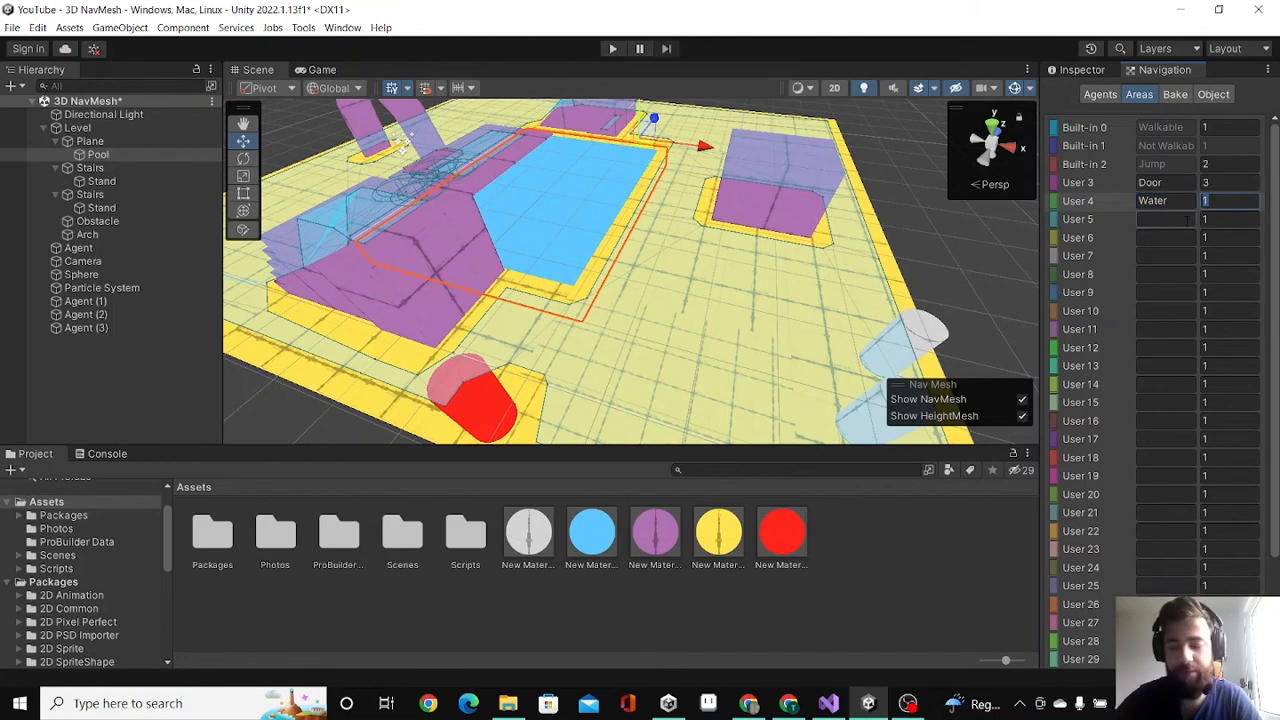
click(1212, 94)
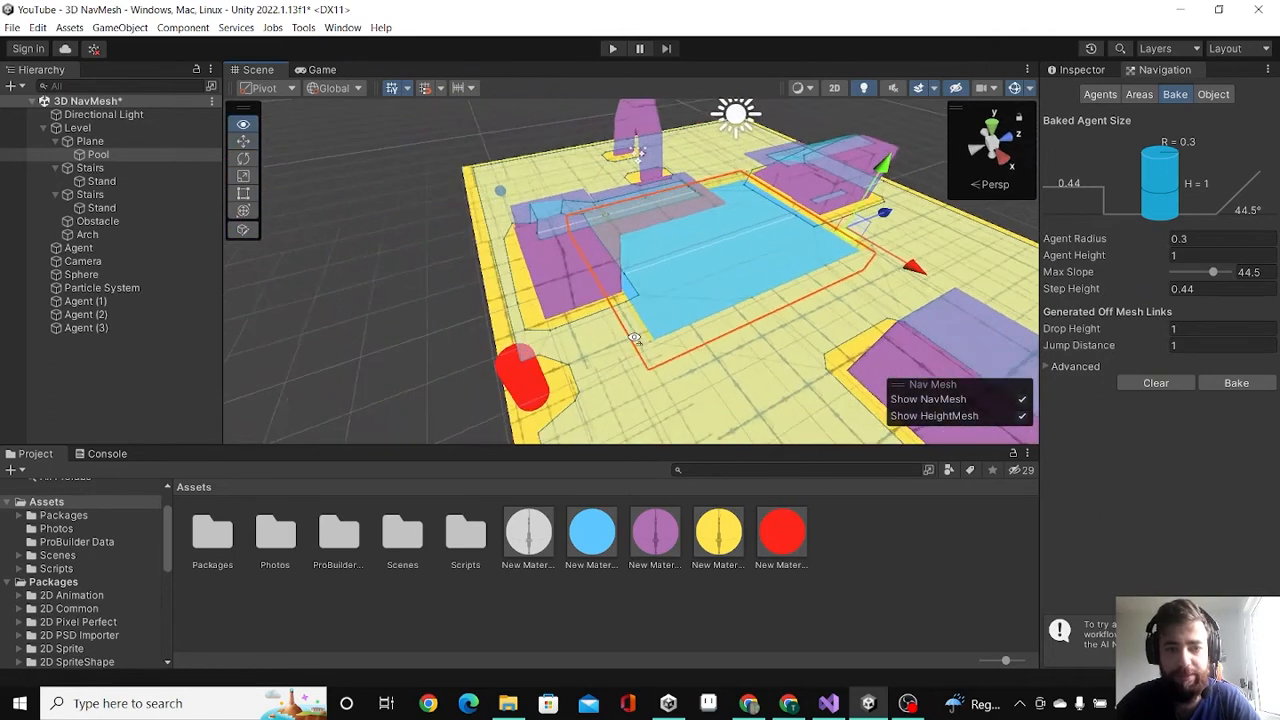
Run the scene and drag the target Sphere toward, into and past the pool
click(612, 48)
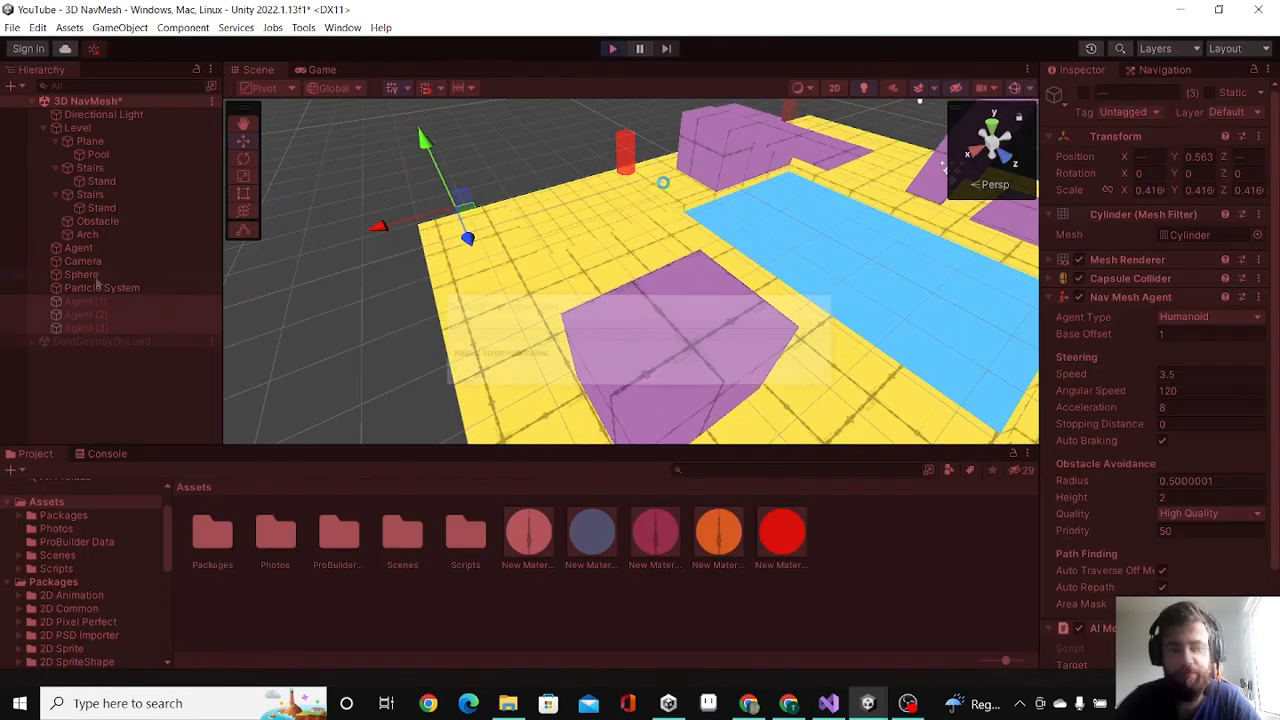
click(82, 274)
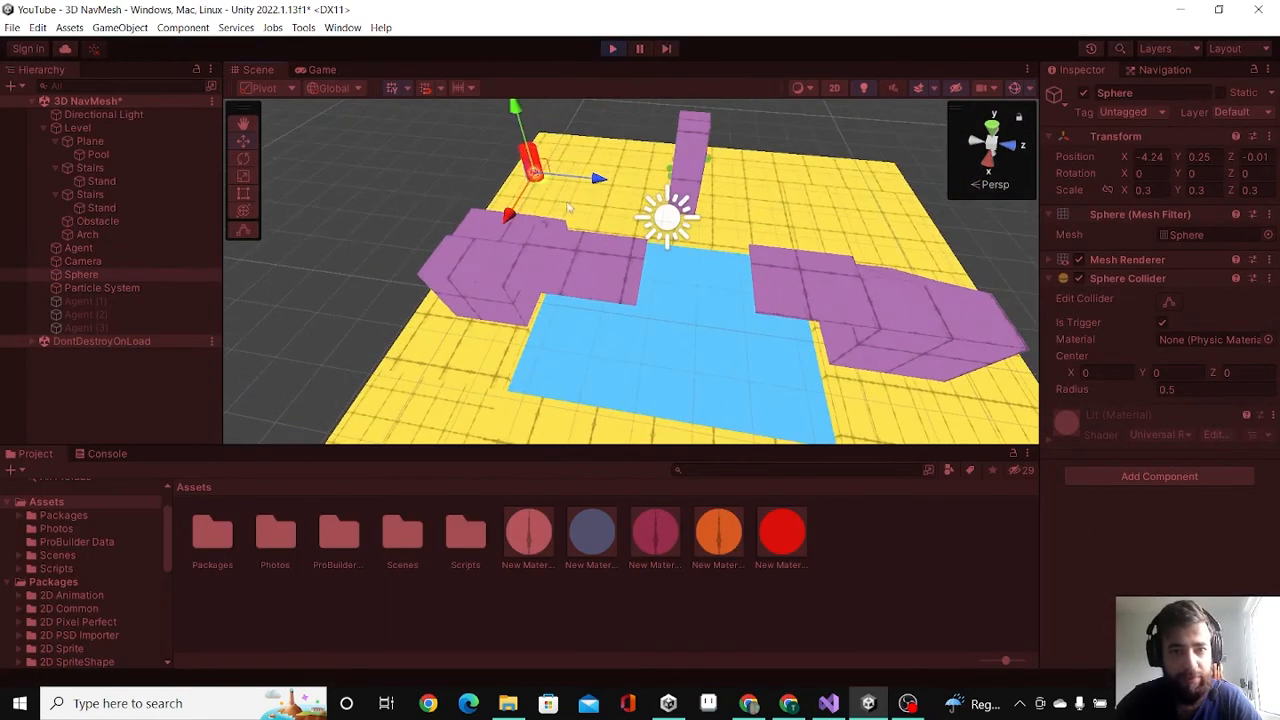
drag(530, 164, 710, 210)
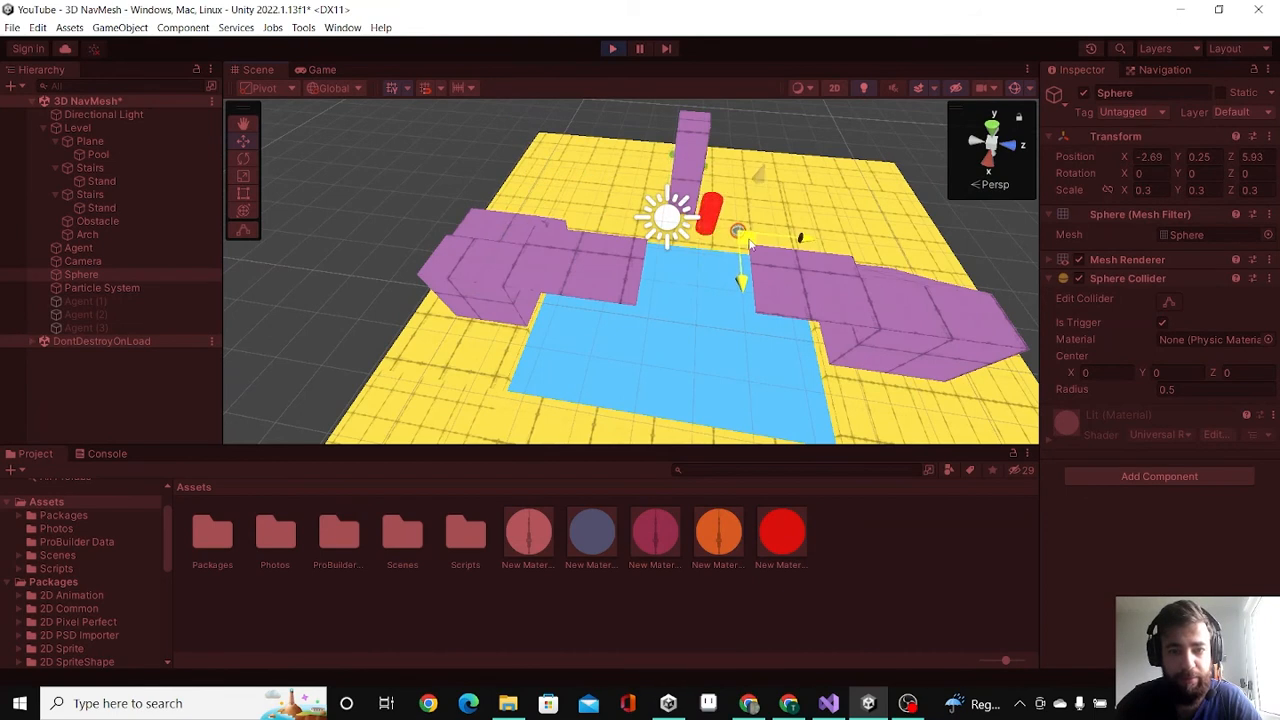
drag(740, 236, 670, 356)
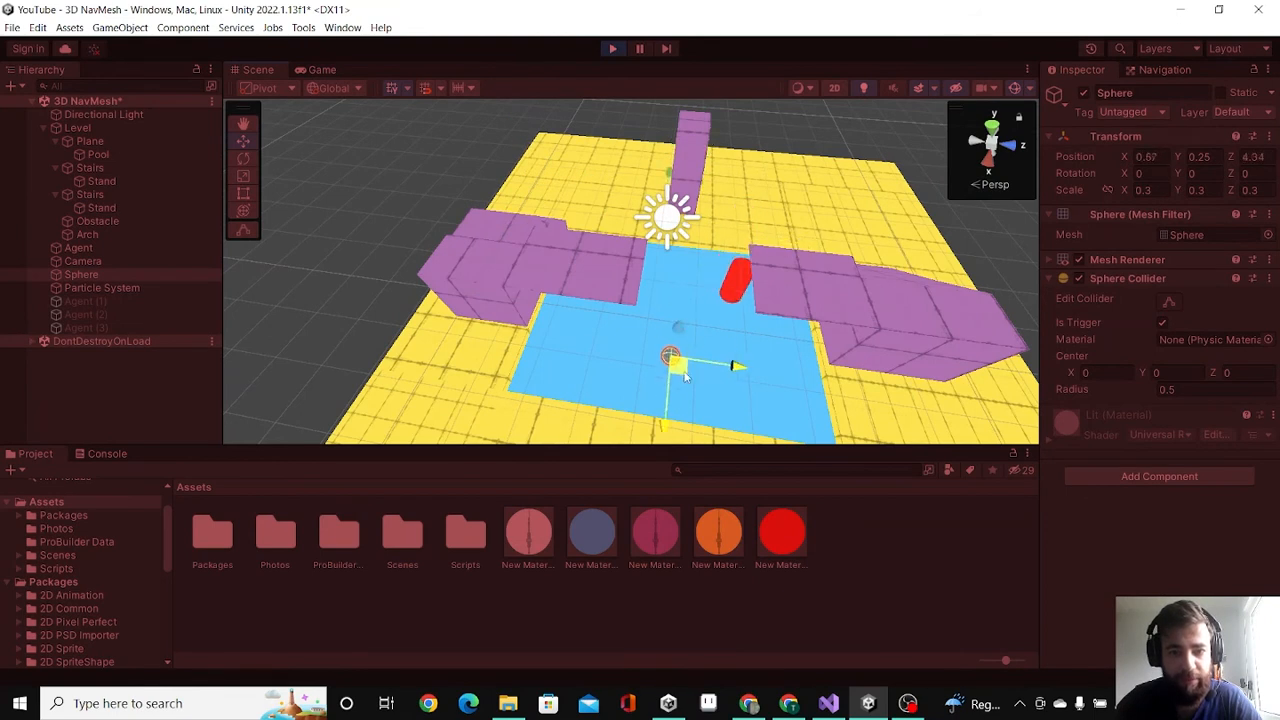
drag(670, 356, 680, 316)
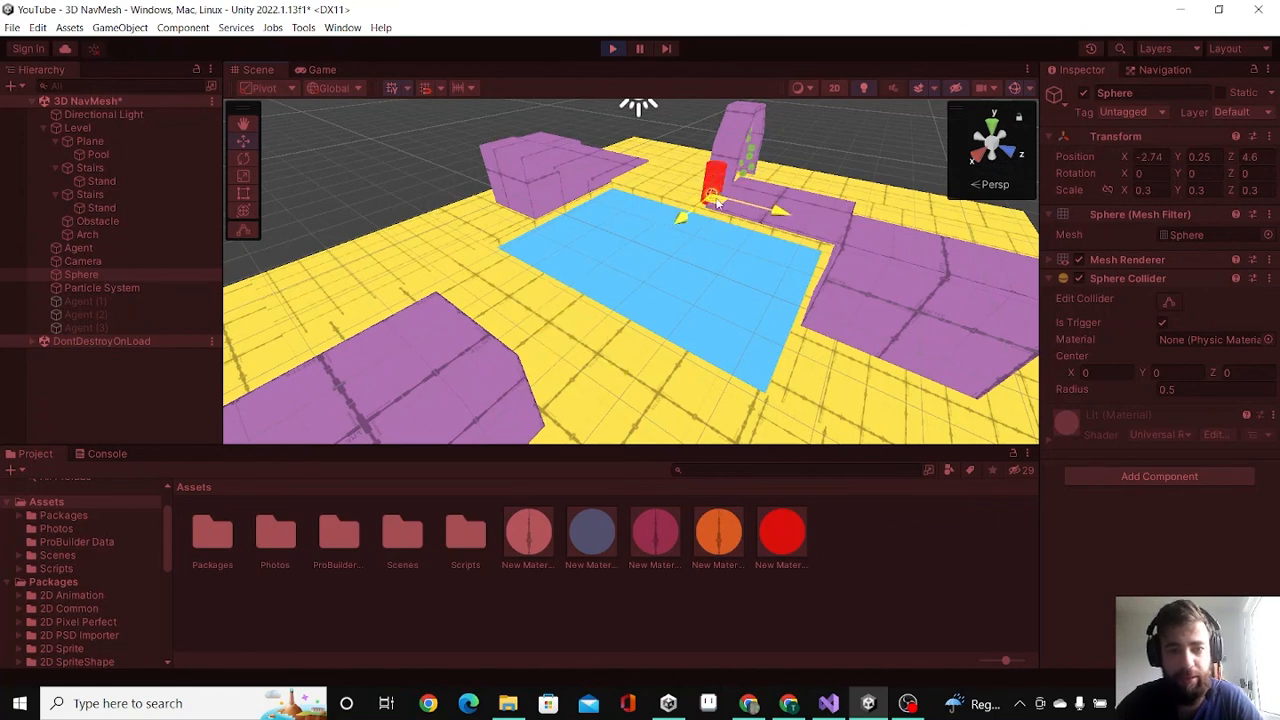
drag(716, 190, 584, 400)
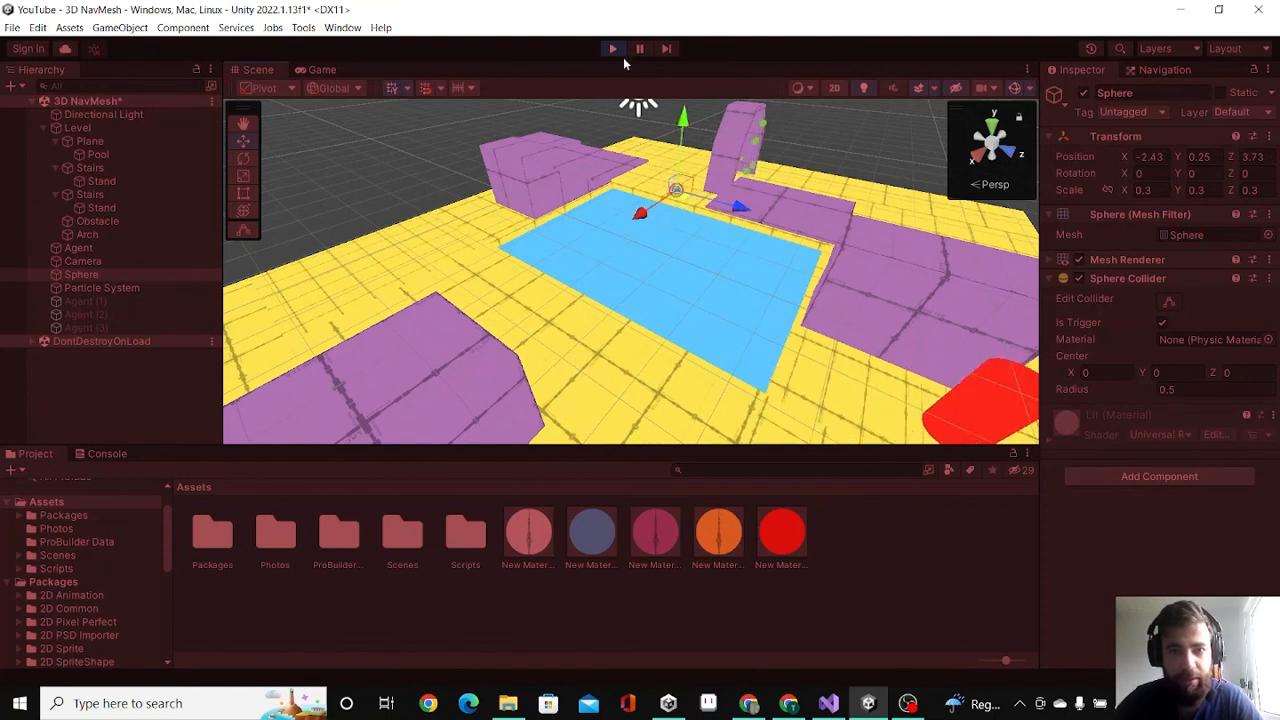
Stop the test, then run the scene again with the Water area cost at 20
click(612, 48)
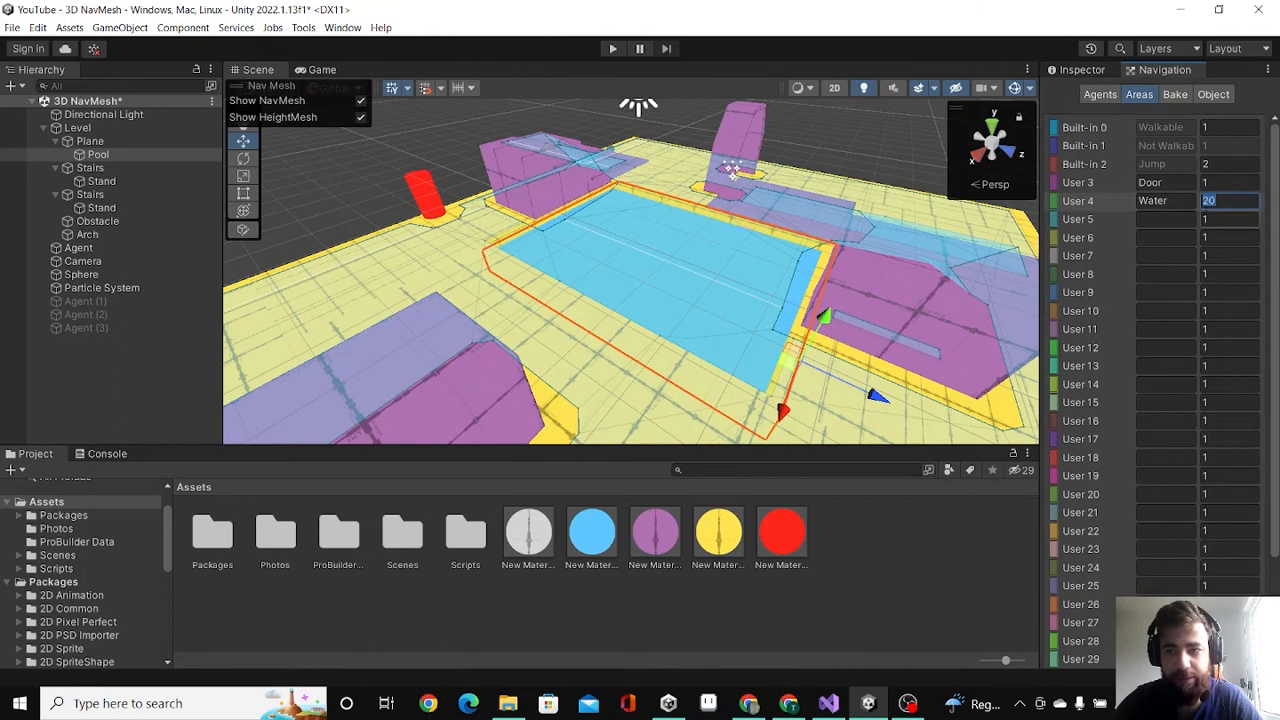
click(612, 48)
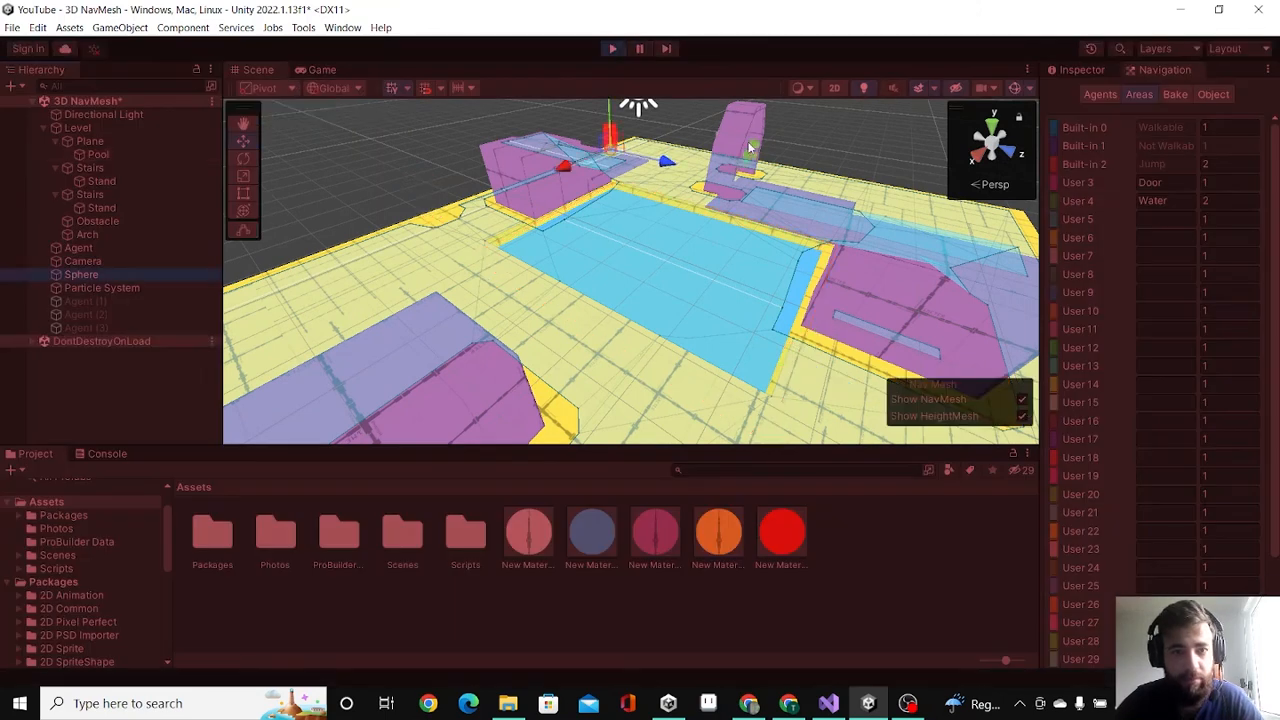